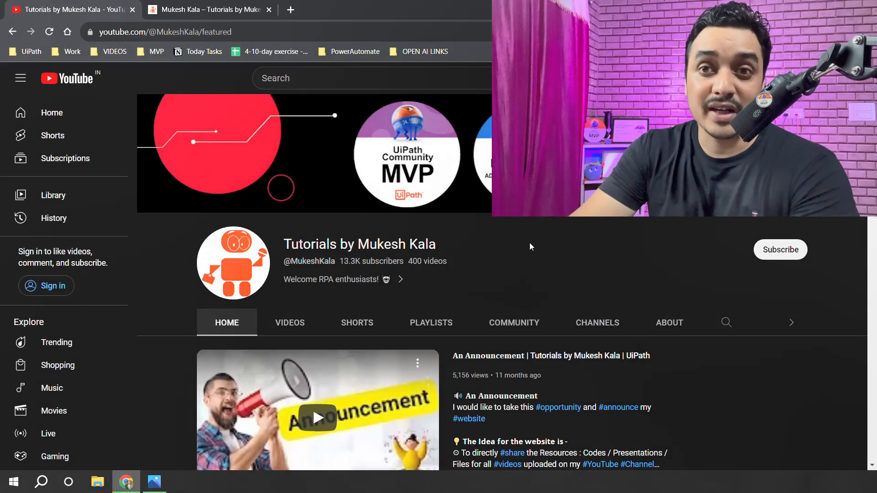
{"action": "mouse_move", "coordinate": [484, 278]}
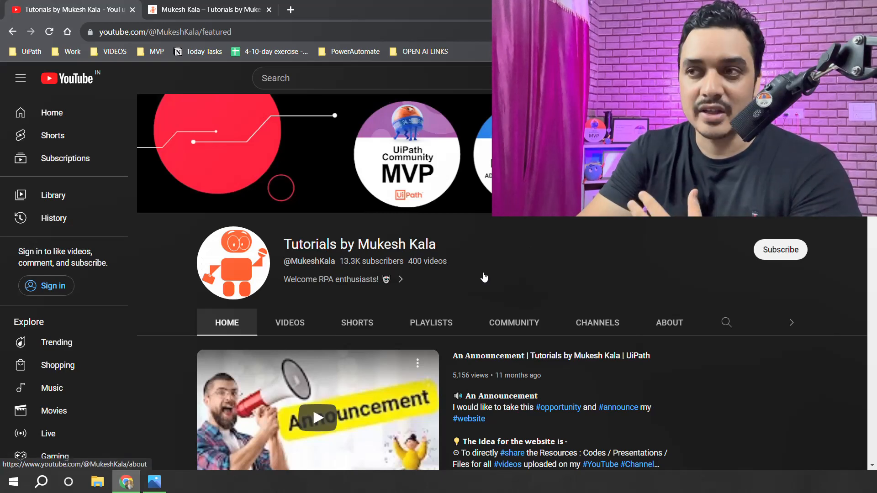
Scroll the Mukesh Kala channel Home tab down to the UiPath Beginners - START Here shelf.
{"action": "scroll", "scroll_direction": "down", "scroll_amount": 3}
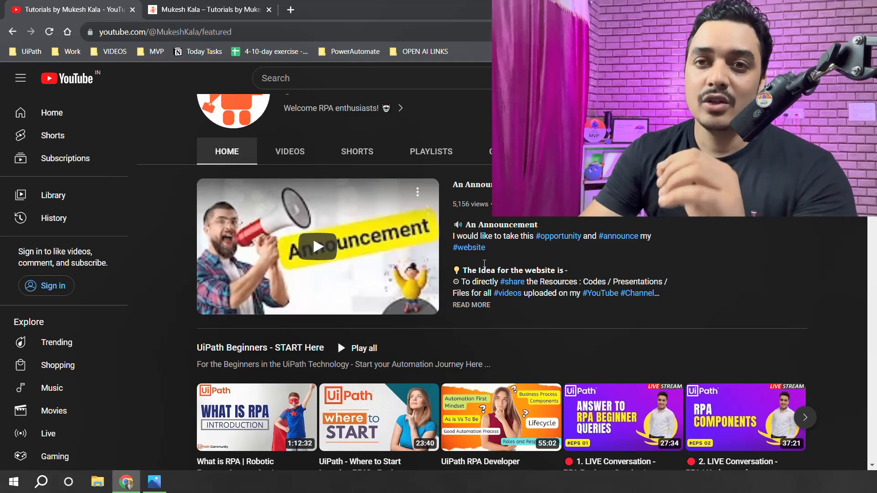
{"action": "mouse_move", "coordinate": [221, 353]}
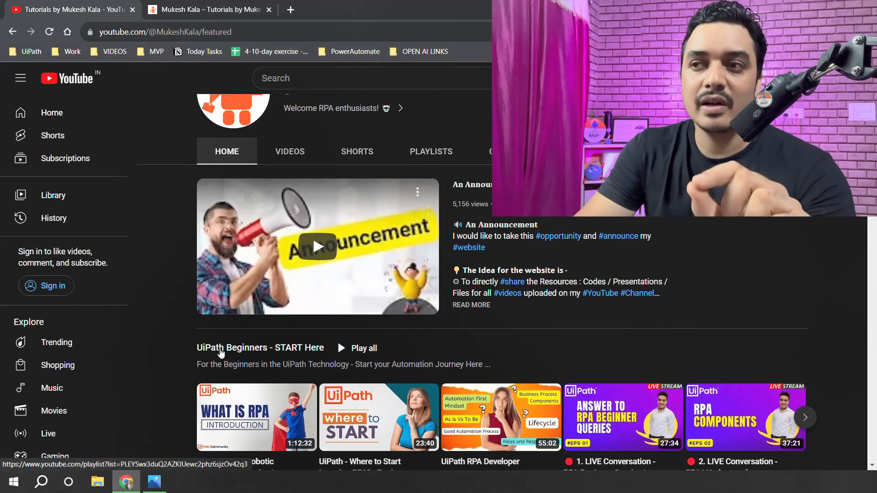
{"action": "mouse_move", "coordinate": [285, 358]}
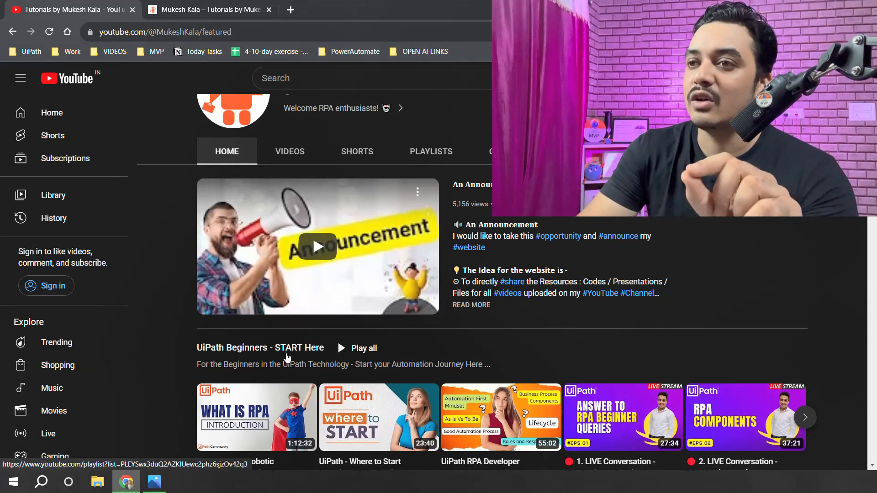
{"action": "scroll", "scroll_direction": "down", "scroll_amount": 3}
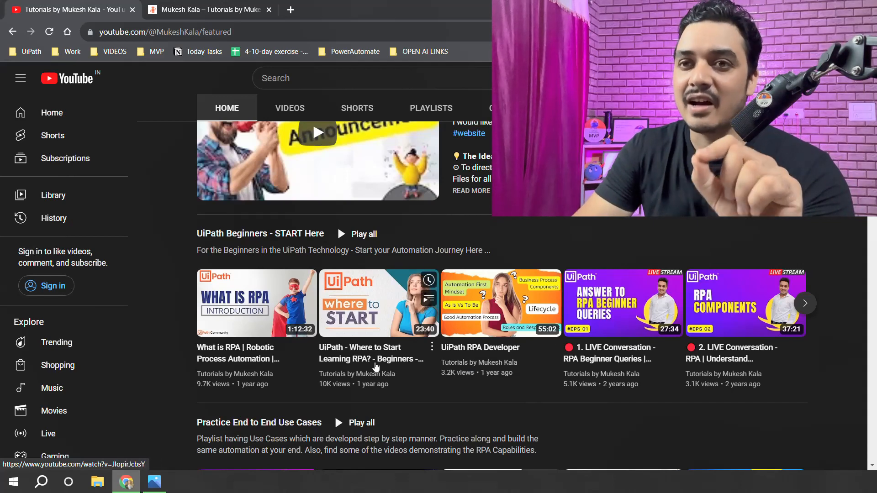
Scroll past Practice End to End Use Cases to the Hindi UiPath Playlist's first five tutorials.
{"action": "scroll", "scroll_direction": "down", "scroll_amount": 3}
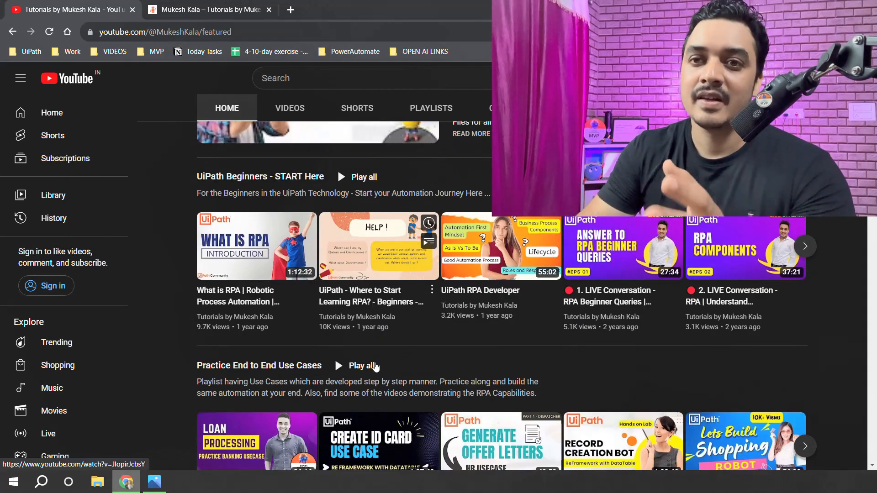
{"action": "scroll", "scroll_direction": "down", "scroll_amount": 3}
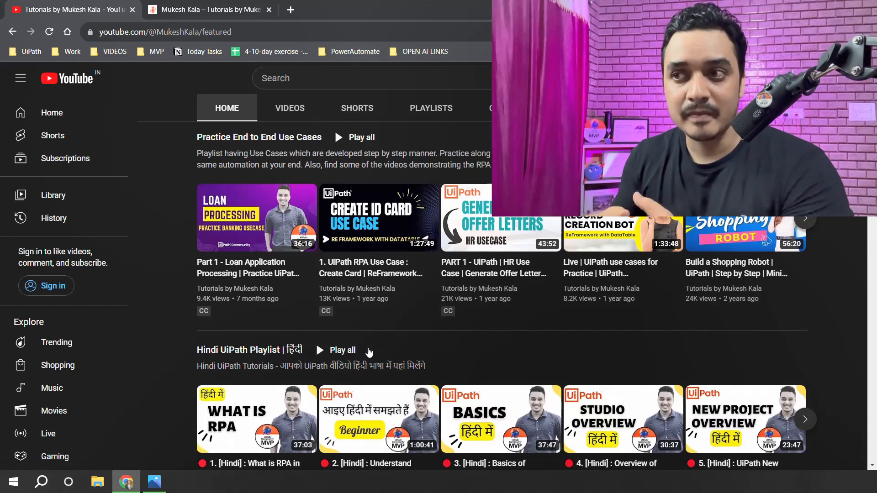
{"action": "scroll", "scroll_direction": "down", "scroll_amount": 3}
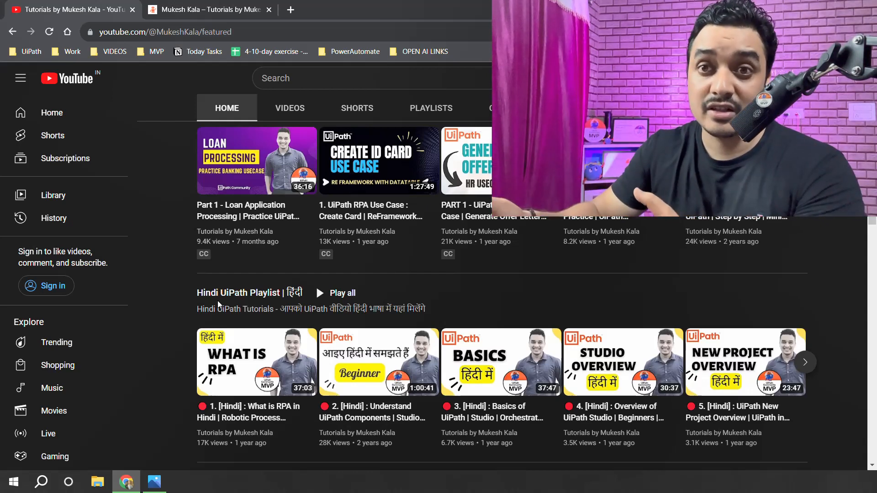
{"action": "scroll", "scroll_direction": "down", "scroll_amount": 3}
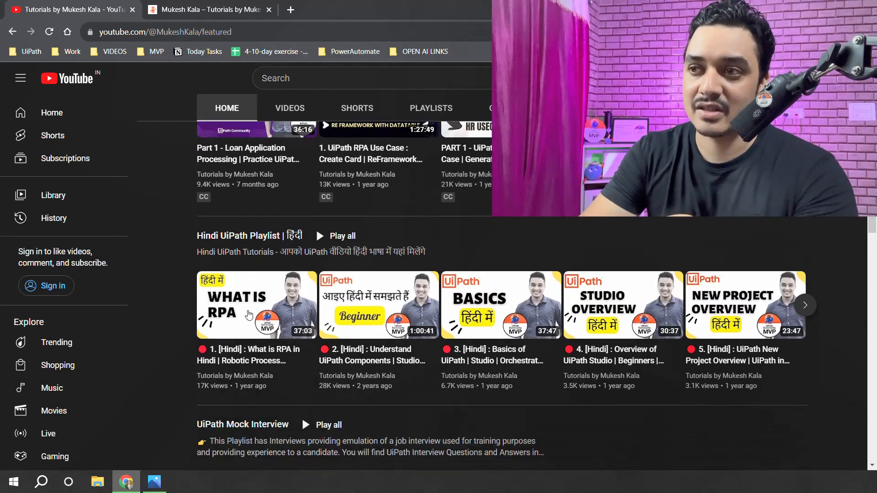
{"action": "mouse_move", "coordinate": [246, 319]}
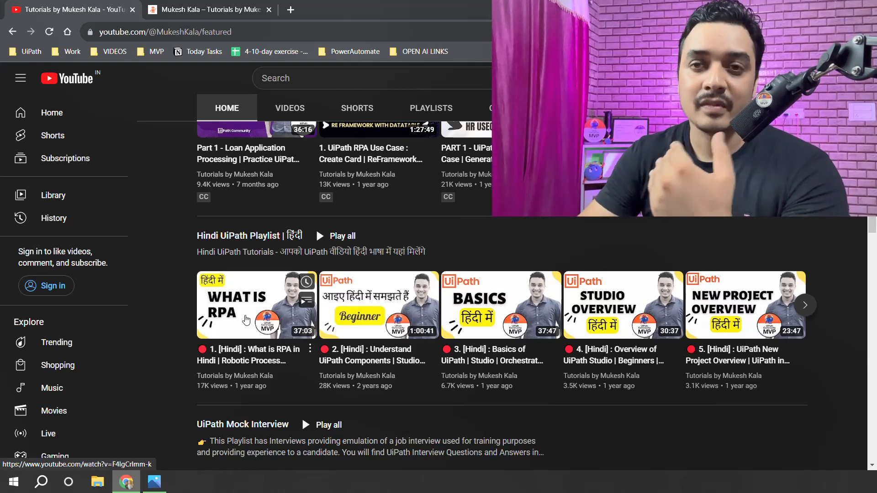
{"action": "scroll", "scroll_direction": "down", "scroll_amount": 3}
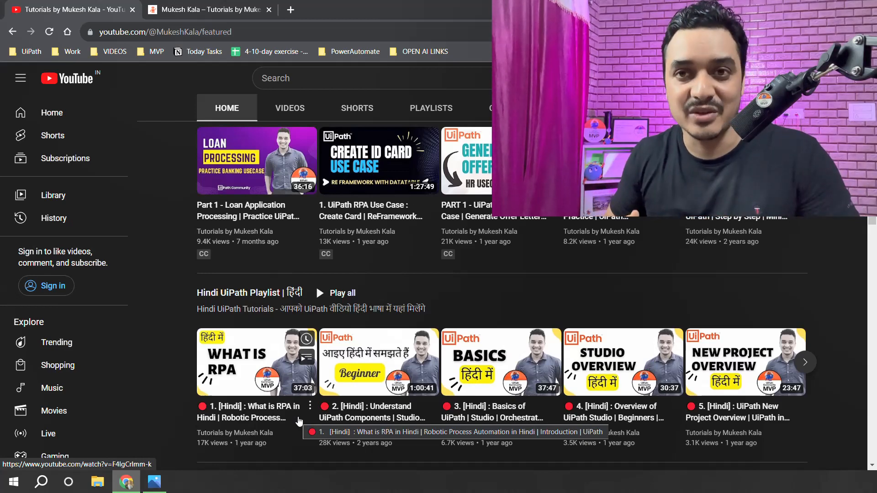
Position the Practice End to End Use Cases shelf at the top, above Hindi UiPath Playlist.
{"action": "scroll", "scroll_direction": "down", "scroll_amount": 3}
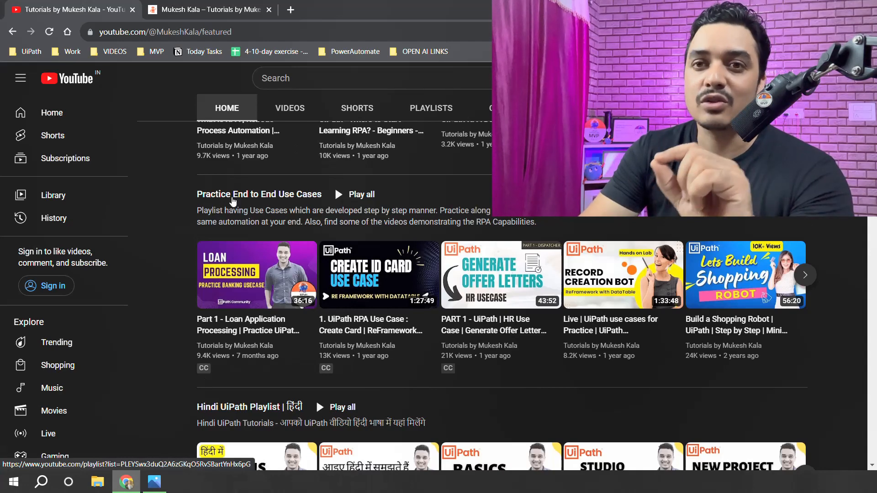
{"action": "mouse_move", "coordinate": [227, 277]}
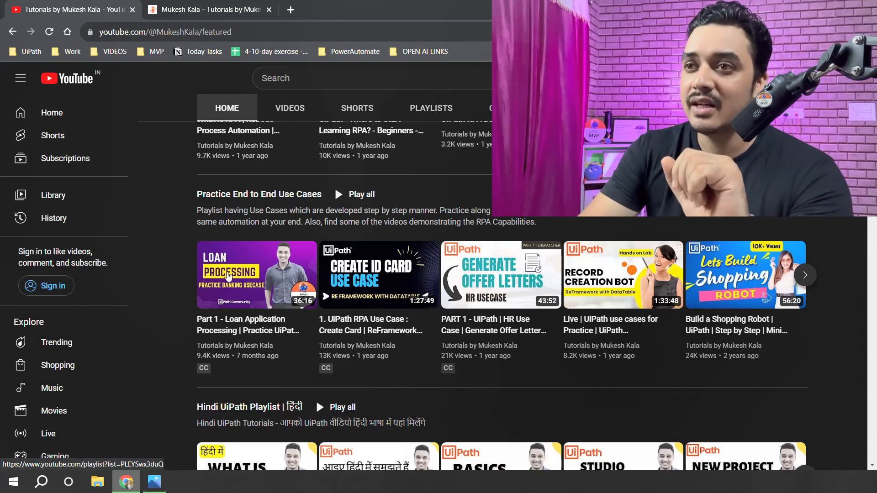
{"action": "scroll", "scroll_direction": "down", "scroll_amount": 3}
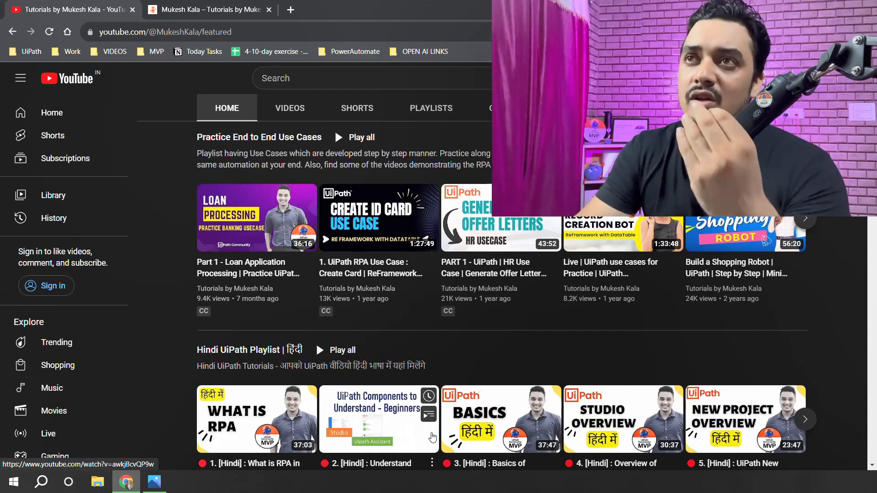
On mukeshkala.com Videos Download, show the Generate Offer Letters Part 1 and Part 2 links.
{"action": "left_click", "coordinate": [209, 9]}
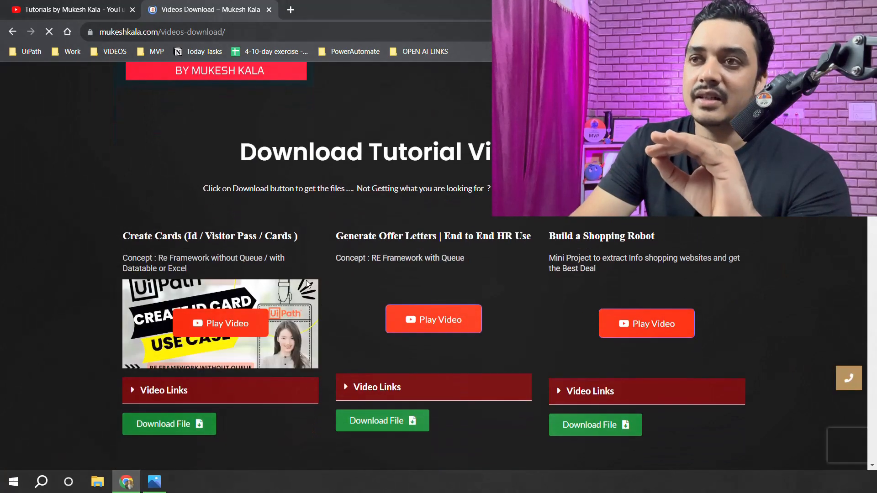
{"action": "scroll", "scroll_direction": "down", "scroll_amount": 3}
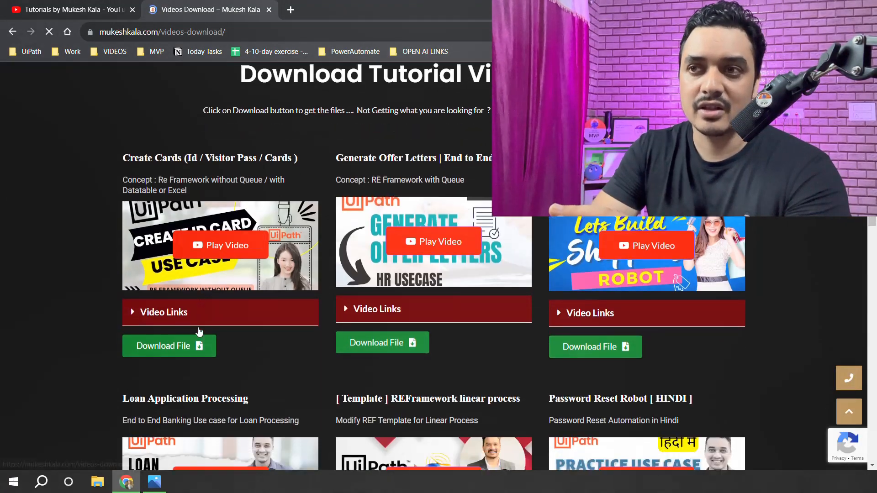
{"action": "scroll", "scroll_direction": "down", "scroll_amount": 3}
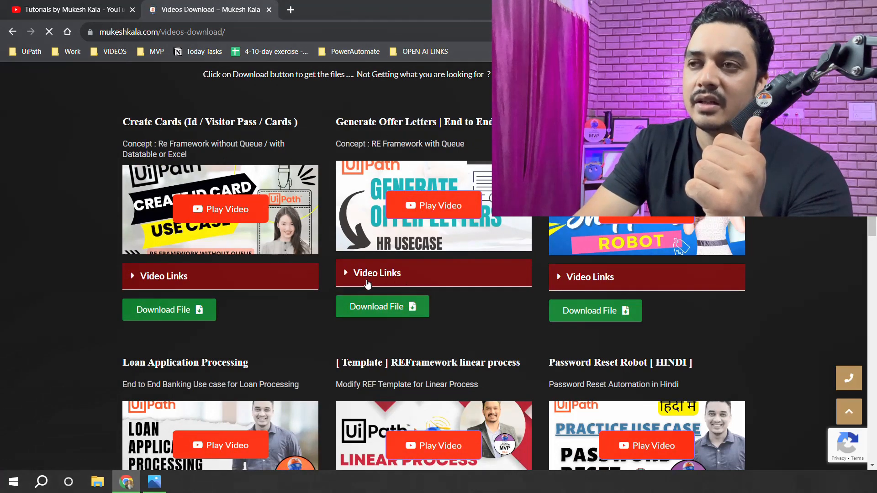
{"action": "left_click", "coordinate": [378, 273]}
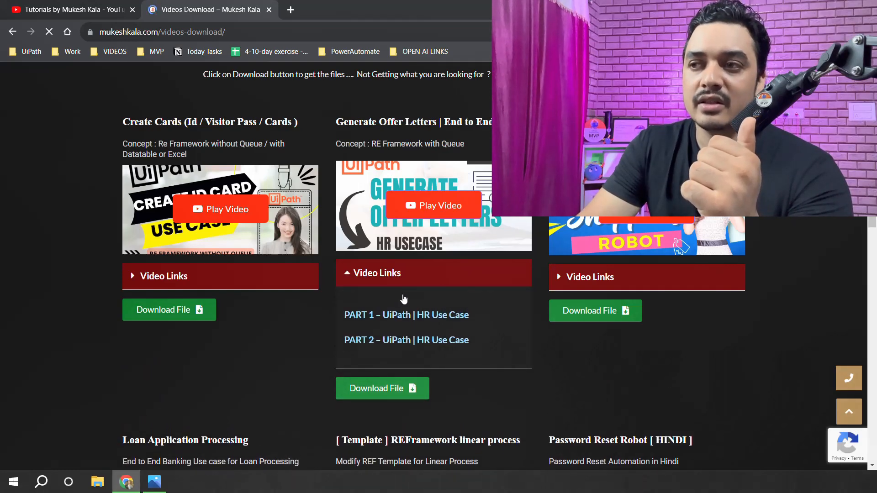
{"action": "mouse_move", "coordinate": [348, 444]}
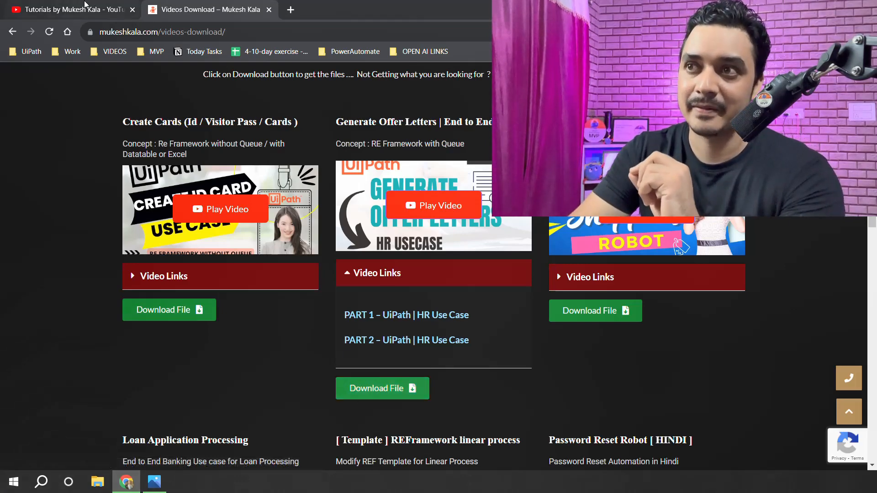
Back on the YouTube tab, scroll past UiPath Mock Interview to Excel Automation Series.
{"action": "left_click", "coordinate": [67, 9]}
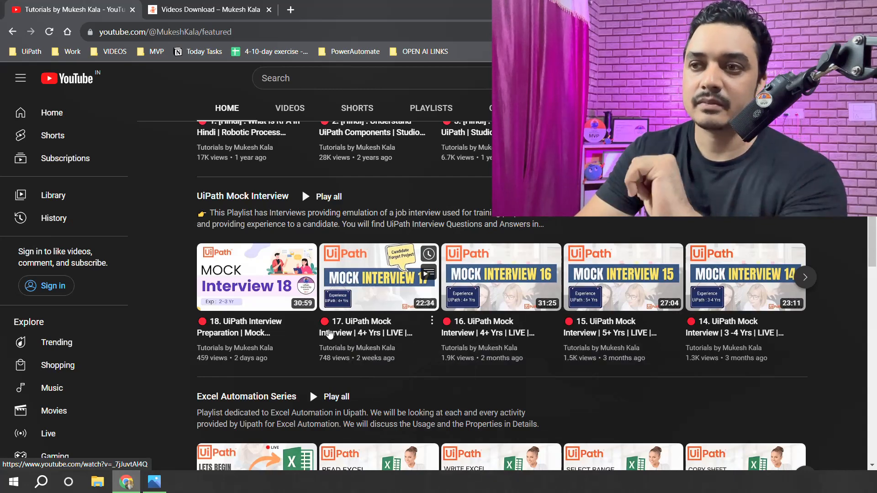
{"action": "scroll", "scroll_direction": "down", "scroll_amount": 3}
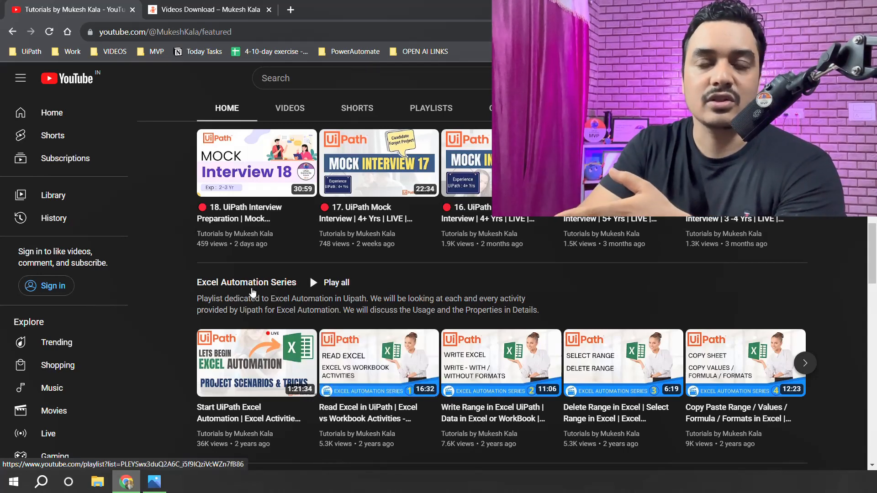
Scroll down past the OpenAI | ChatGPT | RPA shelf to DataBase Basics | SQL Server.
{"action": "scroll", "scroll_direction": "down", "scroll_amount": 3}
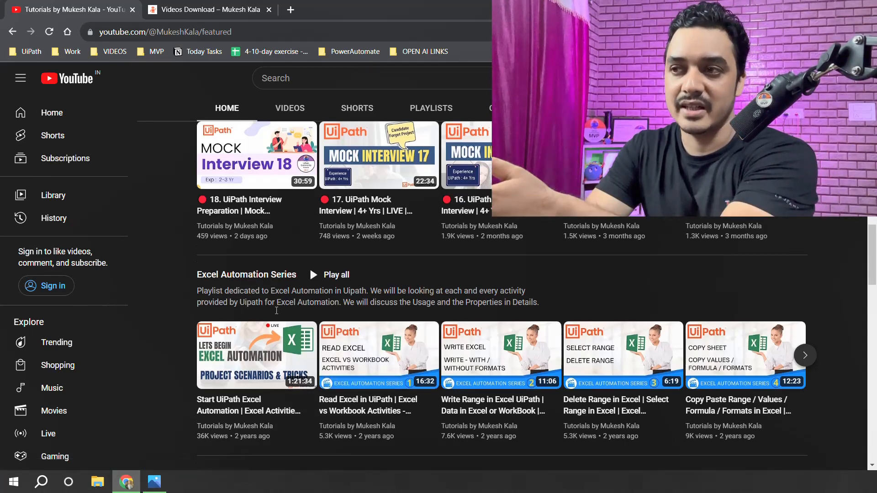
{"action": "scroll", "scroll_direction": "down", "scroll_amount": 3}
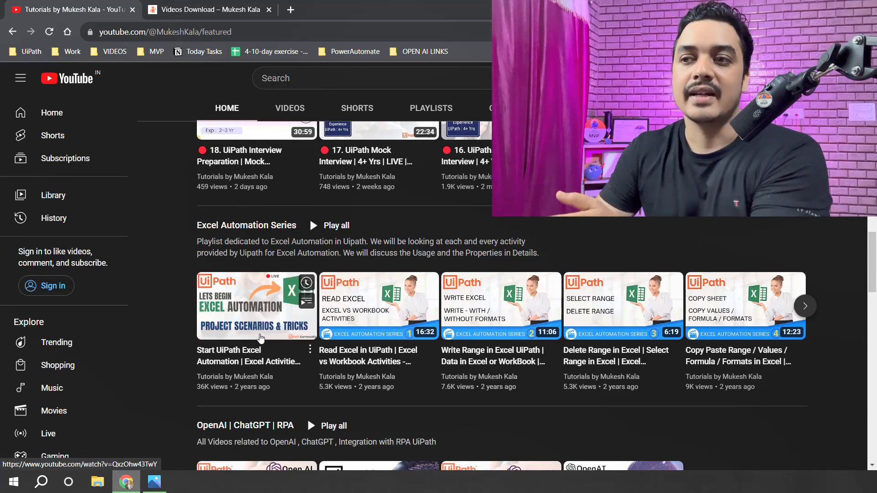
{"action": "scroll", "scroll_direction": "down", "scroll_amount": 3}
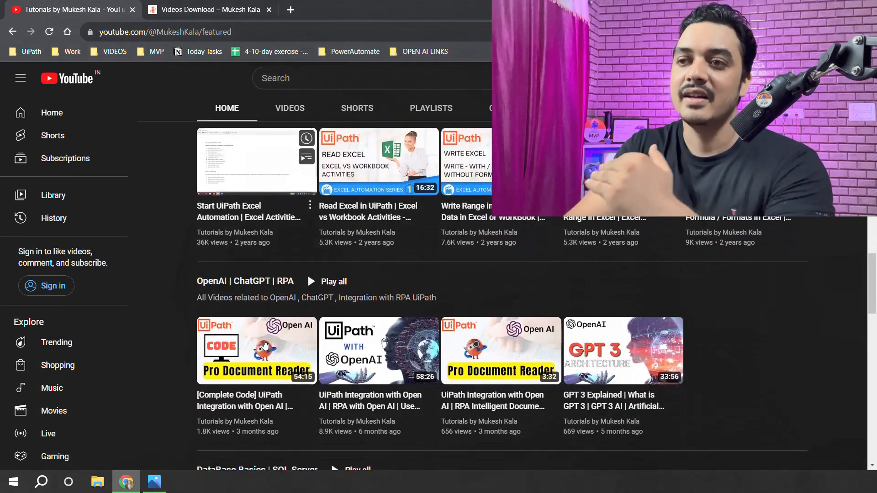
{"action": "scroll", "scroll_direction": "down", "scroll_amount": 3}
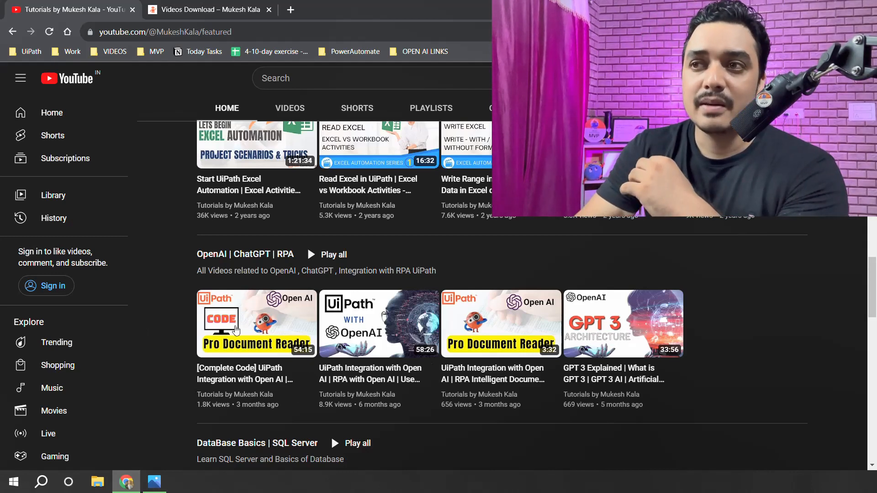
{"action": "scroll", "scroll_direction": "down", "scroll_amount": 3}
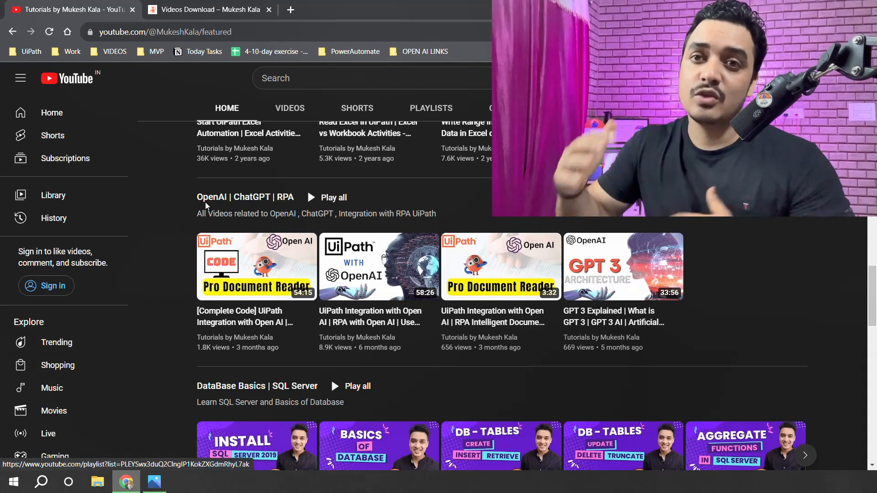
{"action": "scroll", "scroll_direction": "down", "scroll_amount": 3}
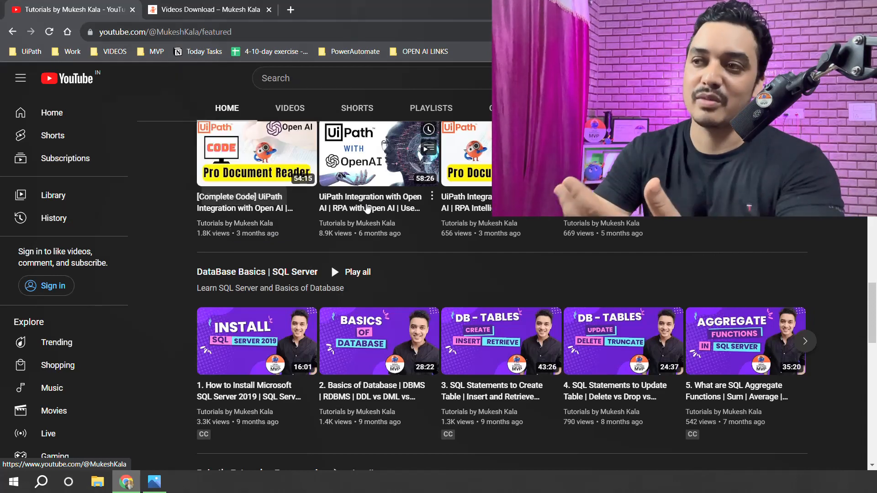
Scroll down to the Robotic Enterprise Framework shelf with its RE Framework use-case videos.
{"action": "scroll", "scroll_direction": "down", "scroll_amount": 3}
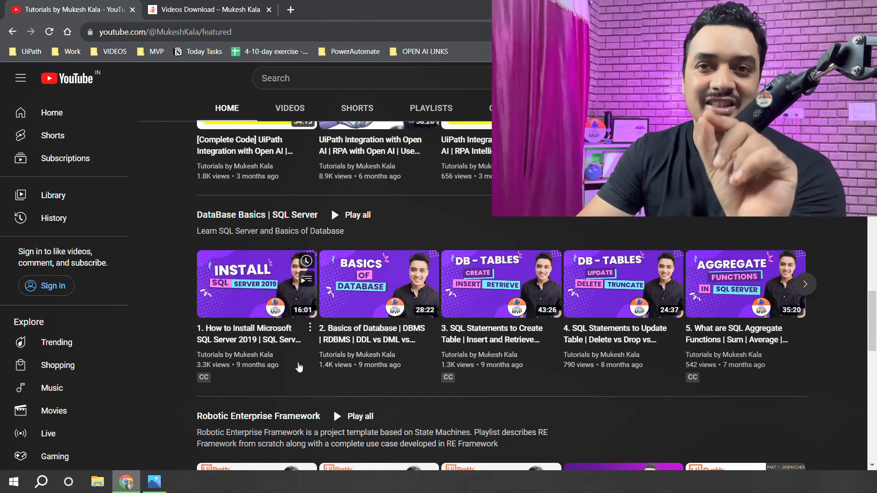
{"action": "mouse_move", "coordinate": [506, 341]}
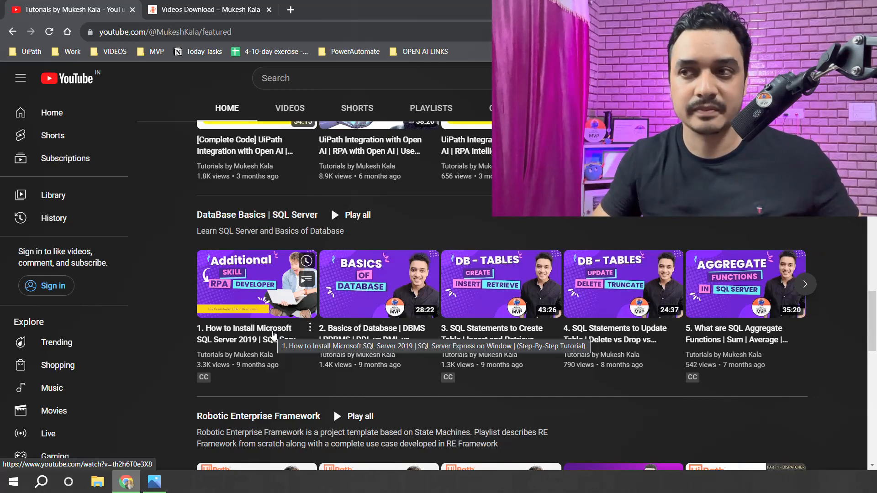
{"action": "scroll", "scroll_direction": "down", "scroll_amount": 3}
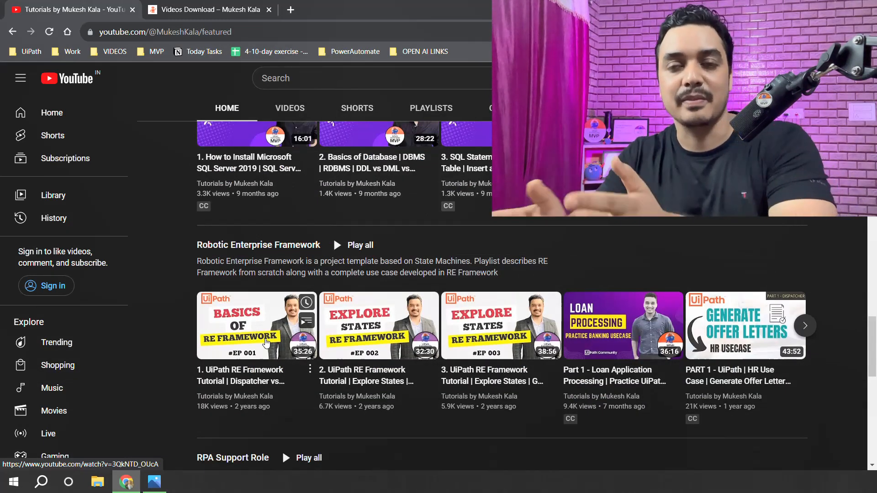
Scroll down to the RPA Support Role shelf listing production support and live-session videos.
{"action": "scroll", "scroll_direction": "down", "scroll_amount": 3}
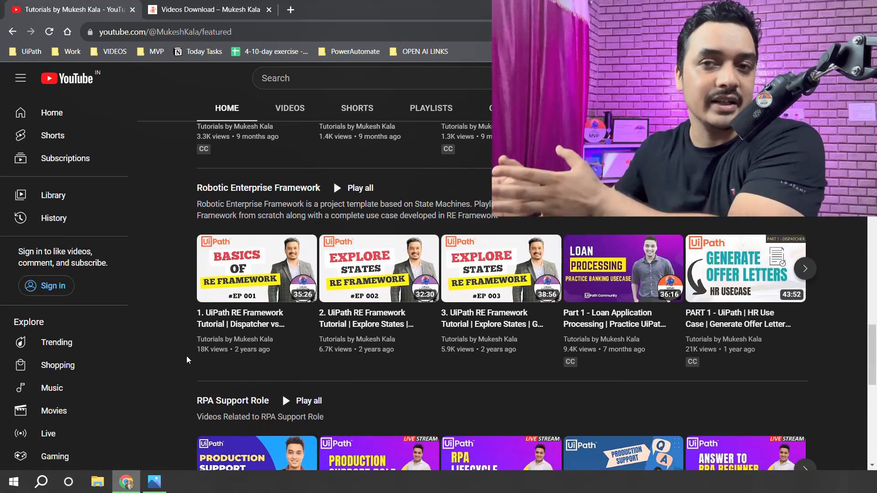
{"action": "mouse_move", "coordinate": [57, 342]}
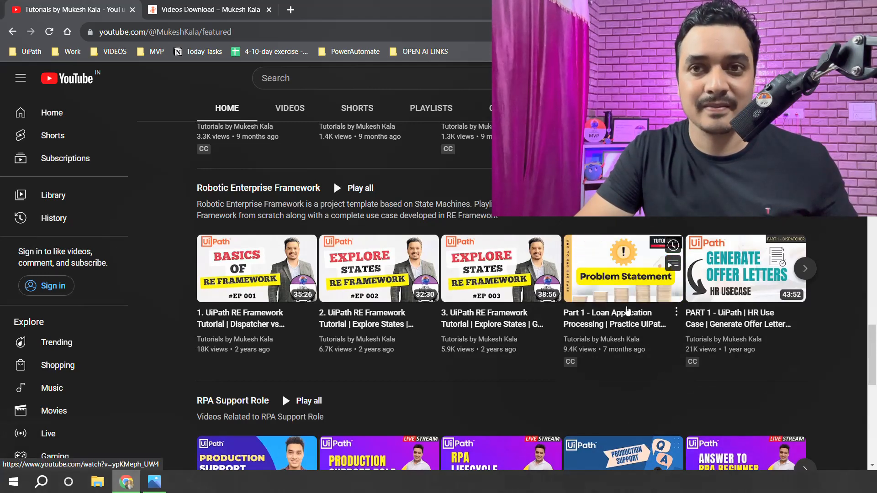
{"action": "scroll", "scroll_direction": "down", "scroll_amount": 3}
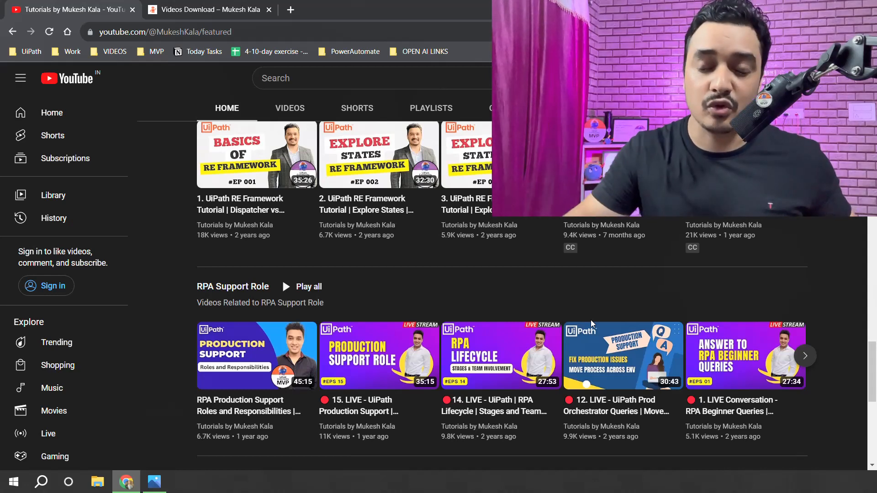
Scroll until the UiPath - Exception Handling shelf heading and description appear.
{"action": "scroll", "scroll_direction": "down", "scroll_amount": 3}
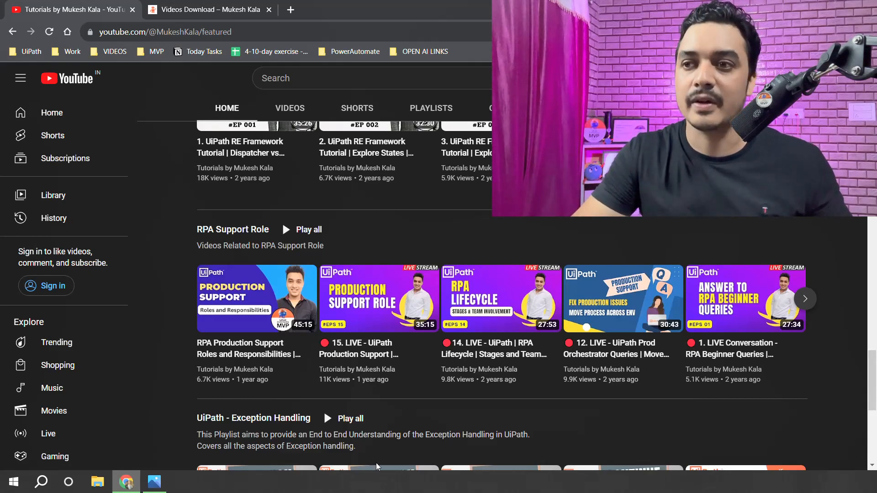
Scroll to show all five Exception Handling videos, with Selectors in UiPath below.
{"action": "scroll", "scroll_direction": "down", "scroll_amount": 3}
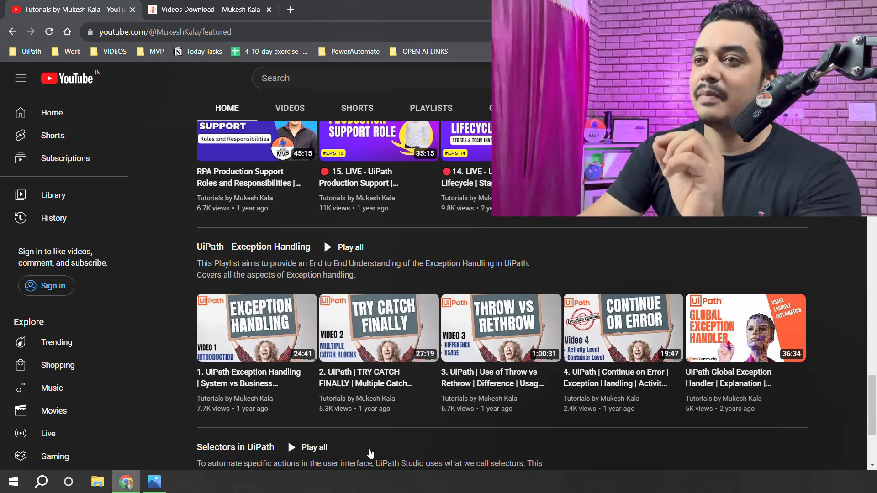
{"action": "mouse_move", "coordinate": [378, 328]}
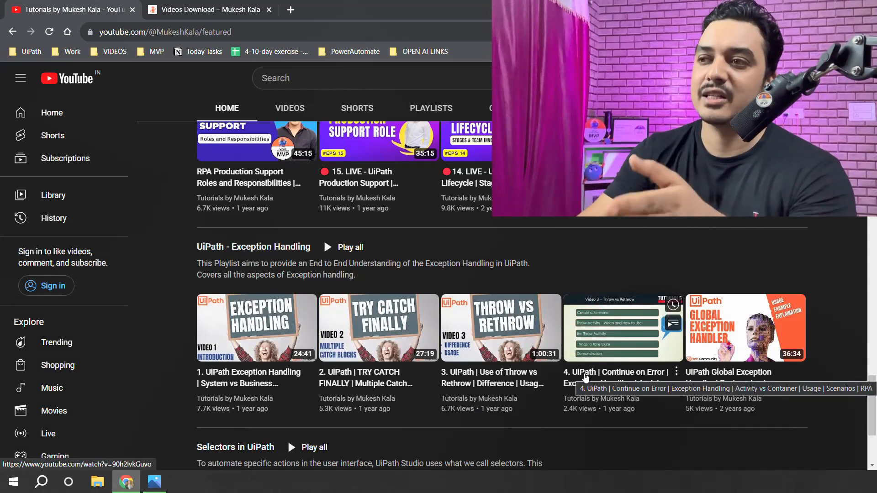
{"action": "scroll", "scroll_direction": "down", "scroll_amount": 3}
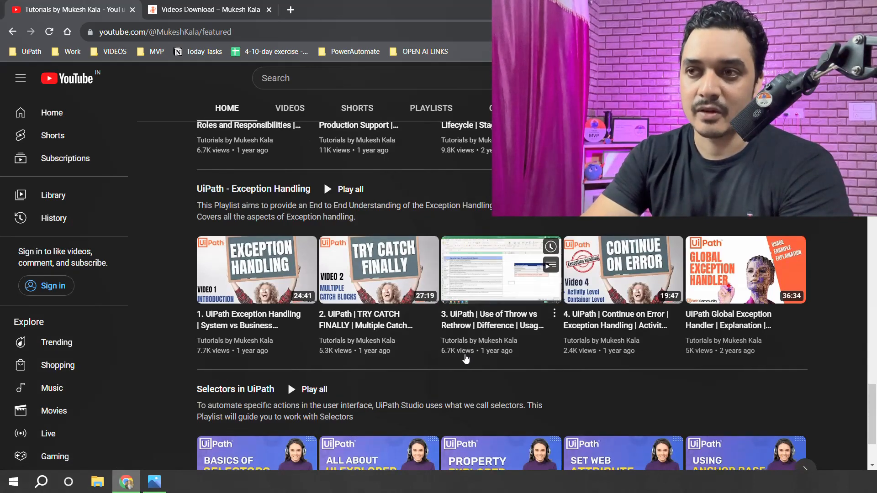
Scroll the Home tab down to the Selectors in UiPath shelf with its five tutorials.
{"action": "scroll", "scroll_direction": "down", "scroll_amount": 3}
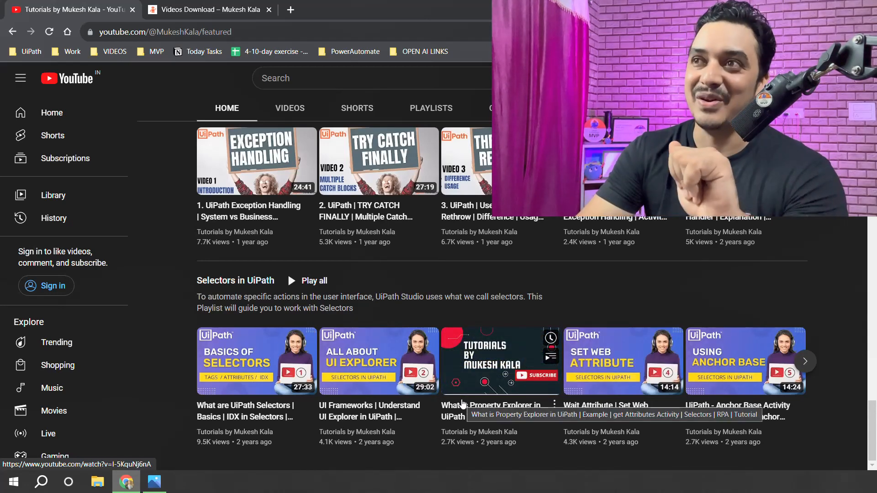
Switch to the channel's Playlists tab and scroll to the Created playlists grid.
{"action": "left_click", "coordinate": [430, 108]}
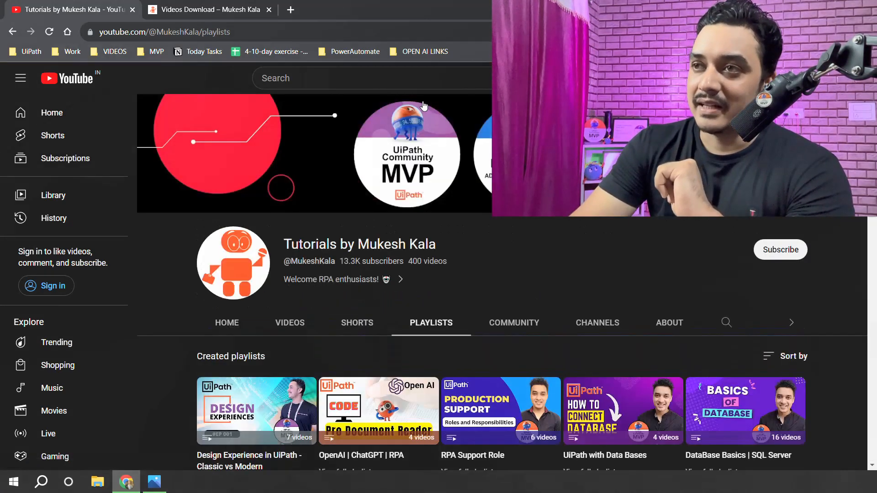
{"action": "scroll", "scroll_direction": "down", "scroll_amount": 3}
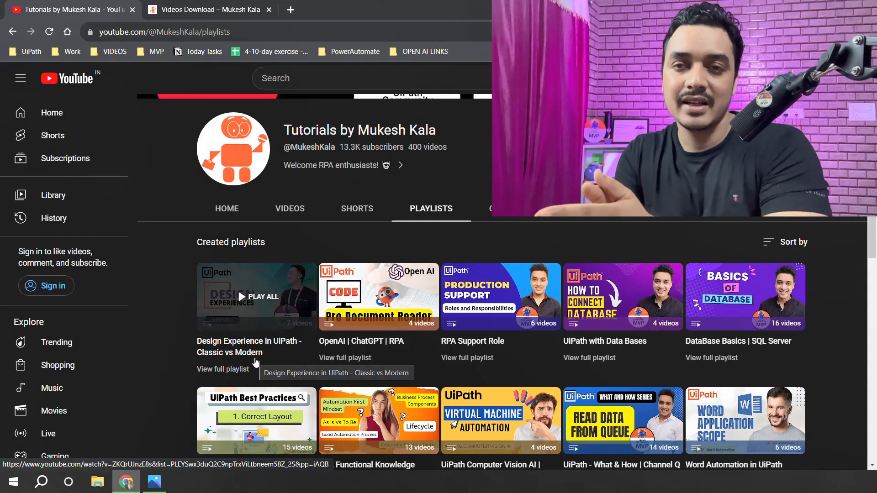
{"action": "mouse_move", "coordinate": [366, 370]}
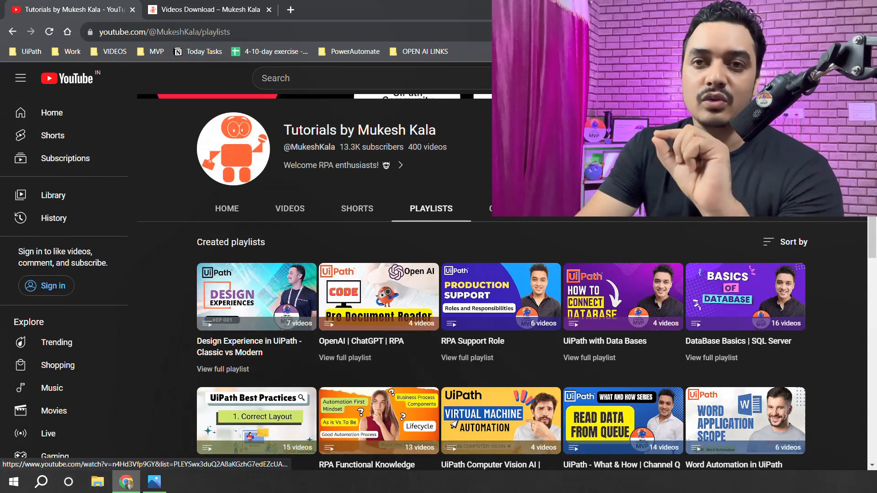
{"action": "mouse_move", "coordinate": [291, 360]}
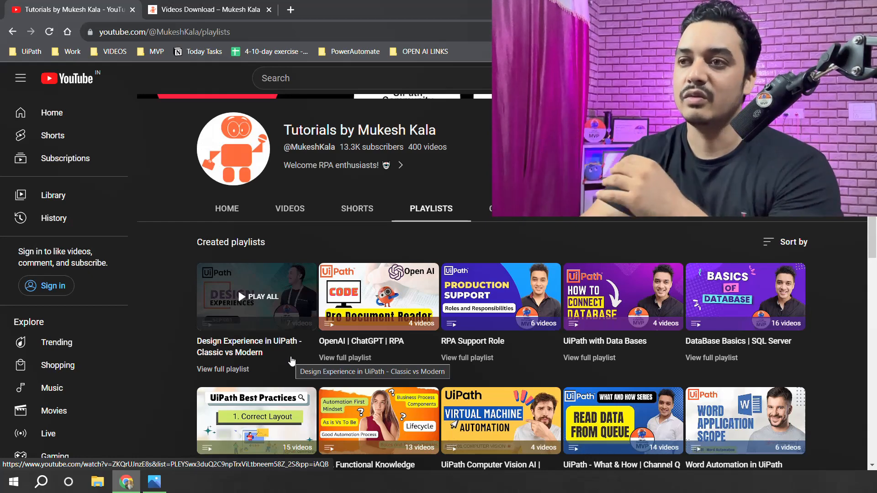
{"action": "scroll", "scroll_direction": "down", "scroll_amount": 3}
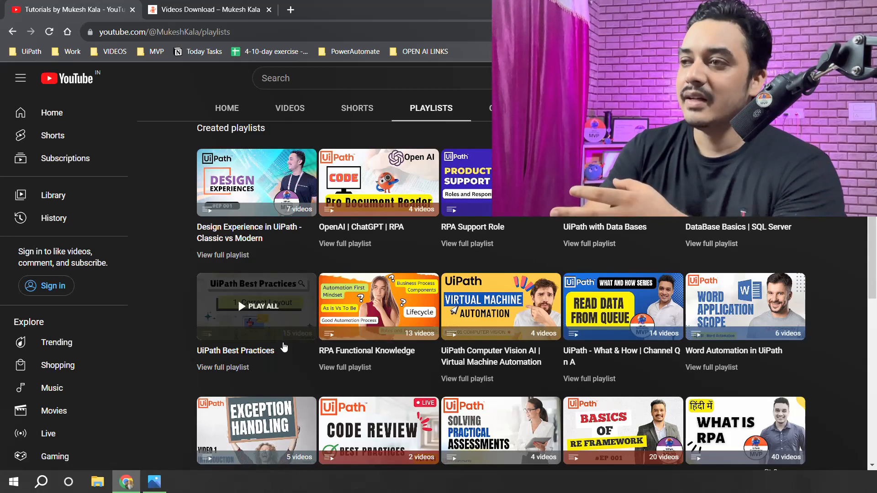
Scroll to the rows with UiPath Mock Interview, UiPath Quiz and Selectors in UiPath.
{"action": "scroll", "scroll_direction": "down", "scroll_amount": 3}
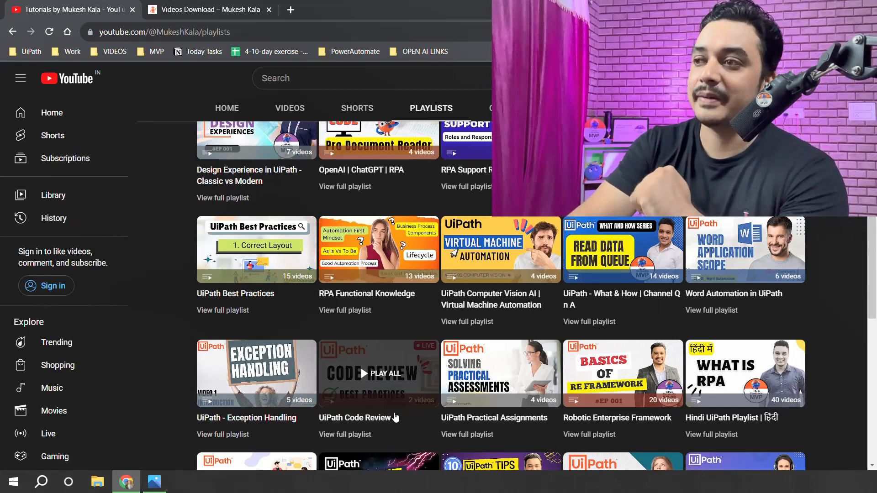
{"action": "scroll", "scroll_direction": "down", "scroll_amount": 3}
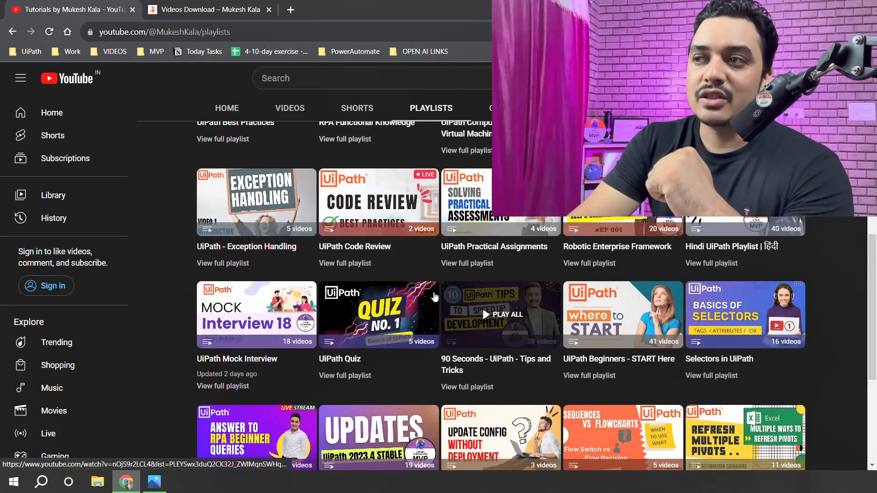
{"action": "mouse_move", "coordinate": [401, 378]}
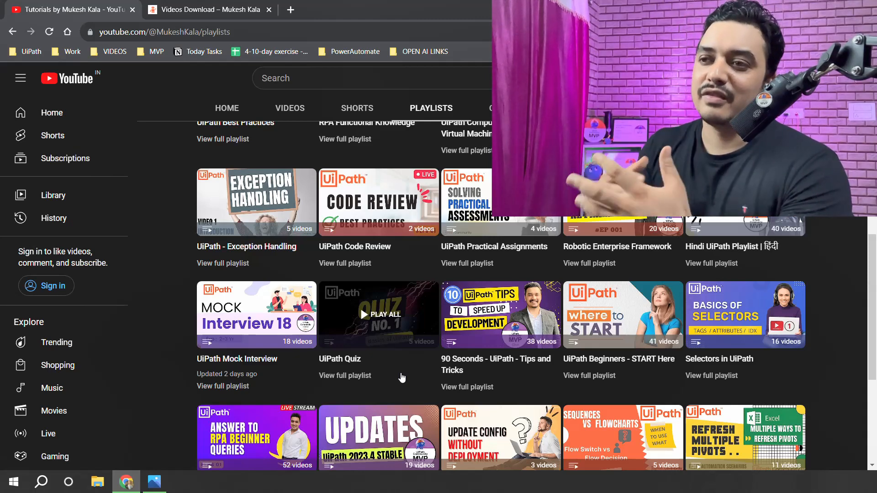
{"action": "mouse_move", "coordinate": [404, 384]}
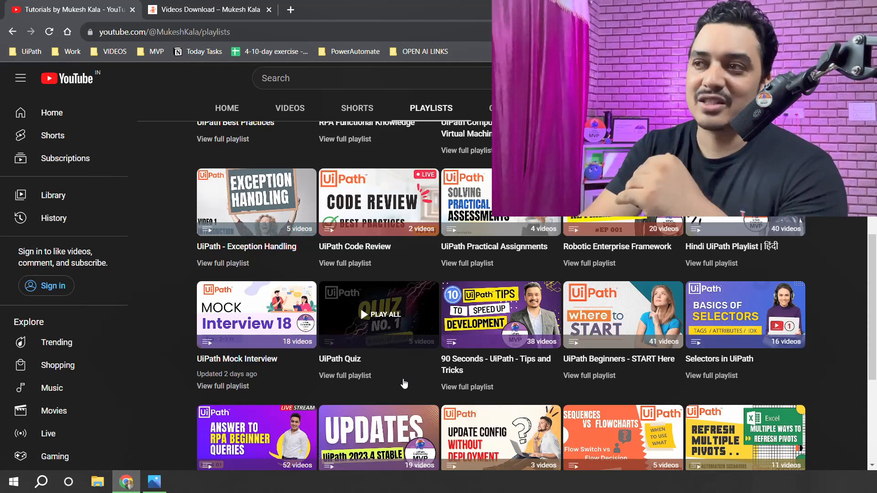
Scroll past Live Conversations and UiPath Data Service to Triggers in UiPath Orchestrator.
{"action": "scroll", "scroll_direction": "down", "scroll_amount": 3}
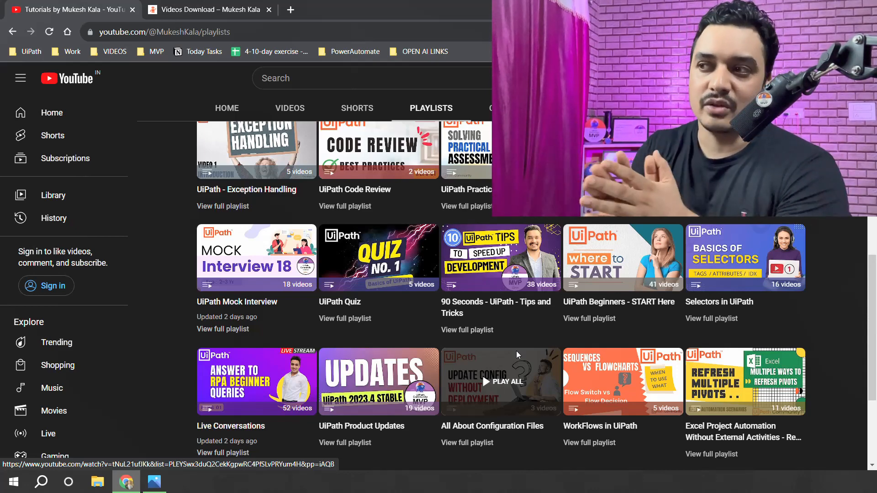
{"action": "scroll", "scroll_direction": "down", "scroll_amount": 3}
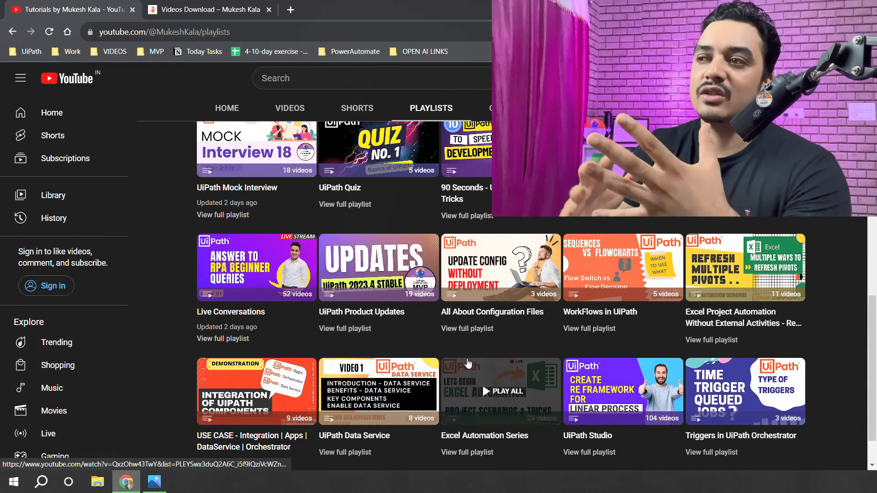
Scroll to the last playlists, UiPath Orchestrator and Practice End to End Use Cases.
{"action": "scroll", "scroll_direction": "down", "scroll_amount": 3}
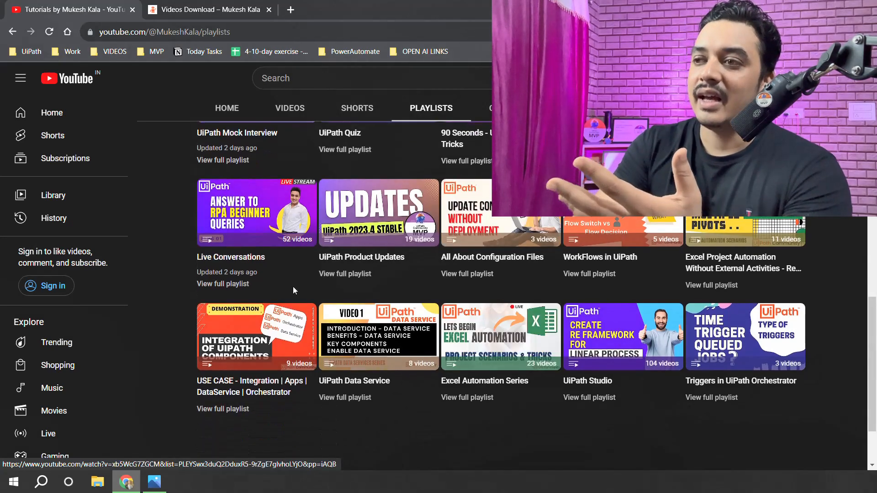
{"action": "scroll", "scroll_direction": "down", "scroll_amount": 3}
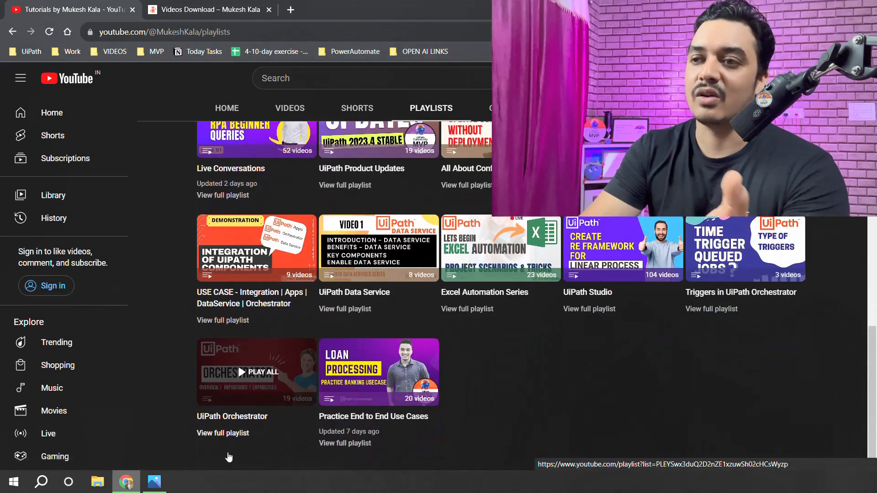